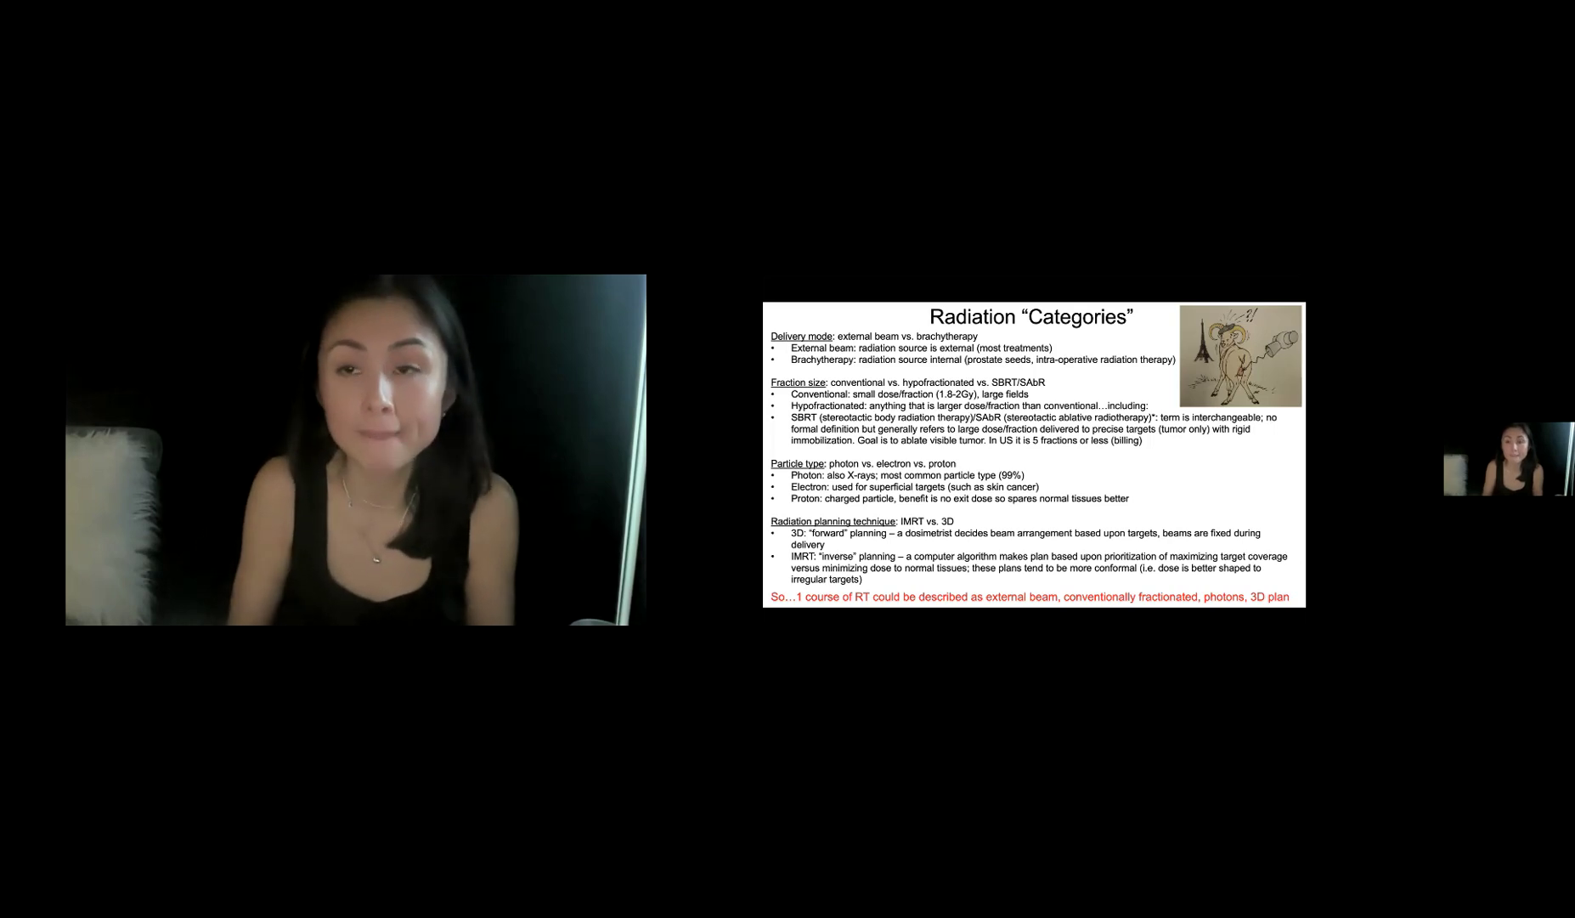
Step: Advance the shared deck from the Radiation Categories slide to the More Alphabet Soup Terminology slide
key("Right")
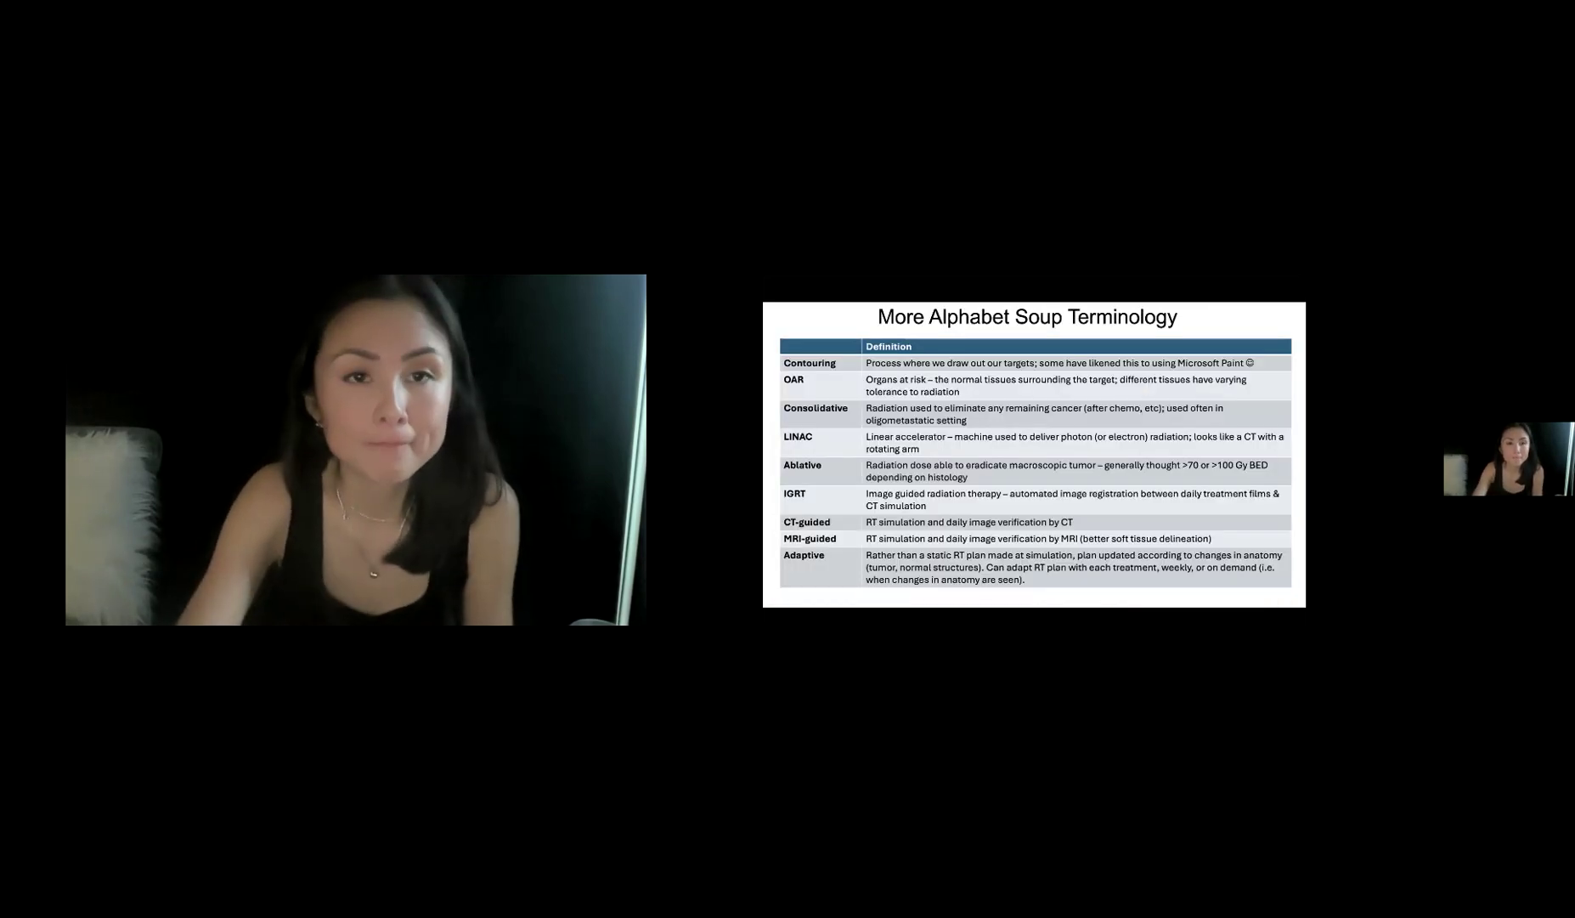